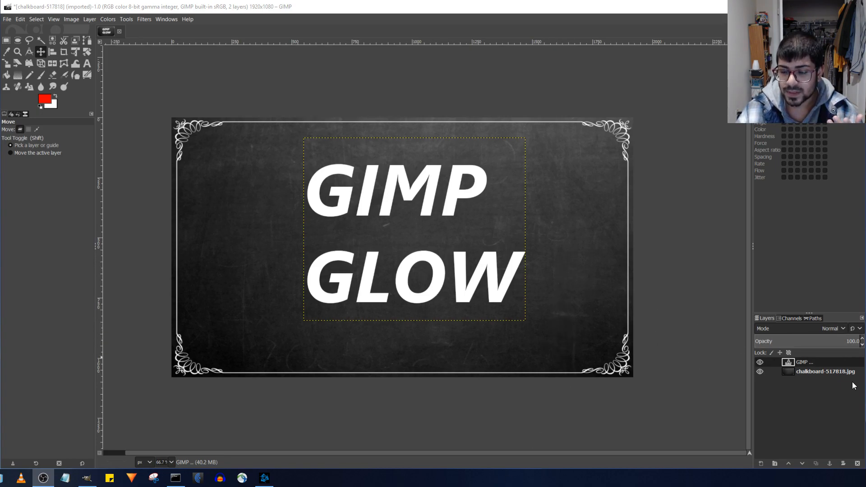
# Turn the GIMP GLOW text layer's alpha into a selection of the letter outlines.
pyautogui.doubleClick(803, 362)
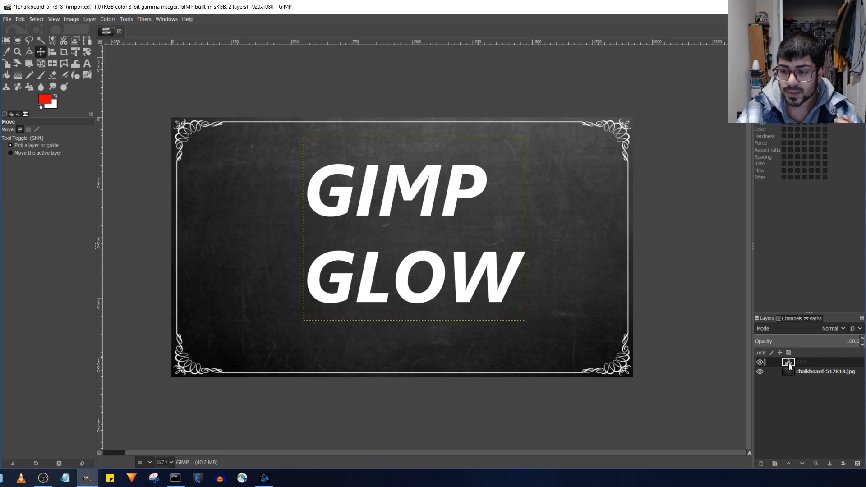
pyautogui.rightClick(790, 362)
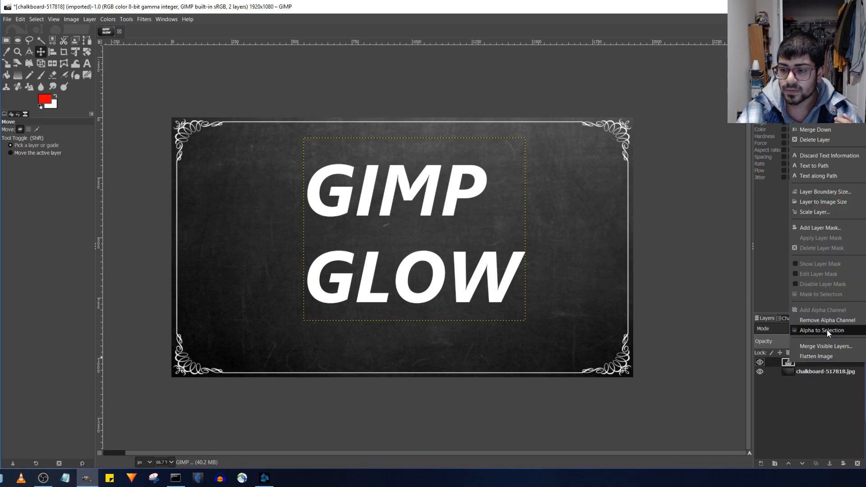
pyautogui.click(822, 330)
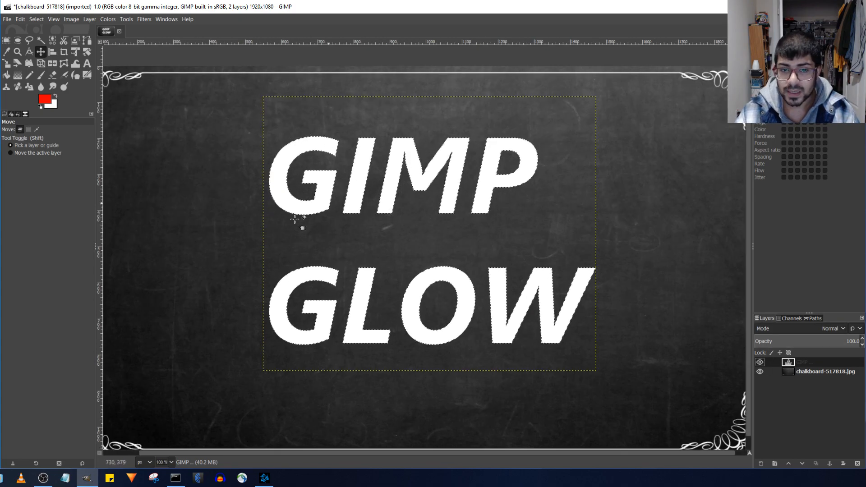
pyautogui.moveTo(393, 259)
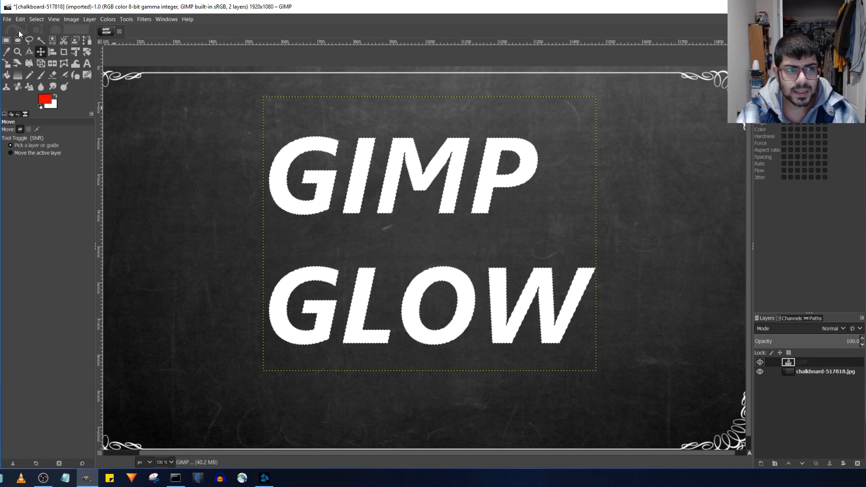
# Open Select > Grow and enter 15 px as the grow amount.
pyautogui.click(36, 19)
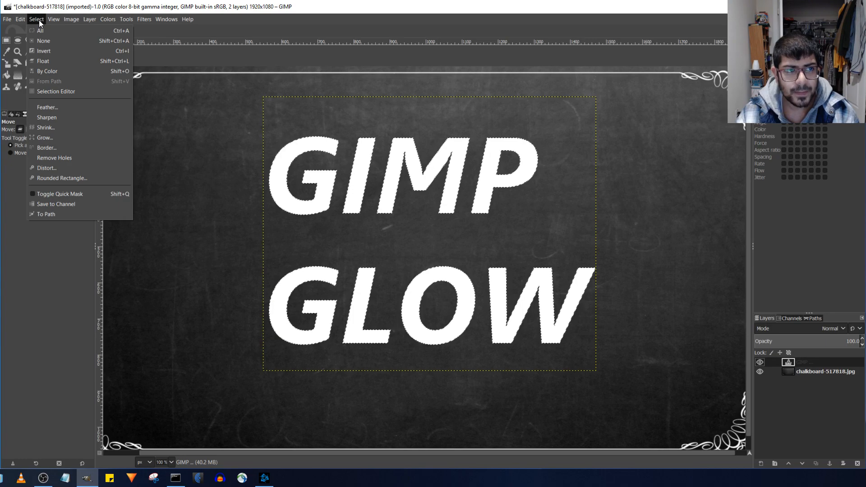
pyautogui.moveTo(46, 127)
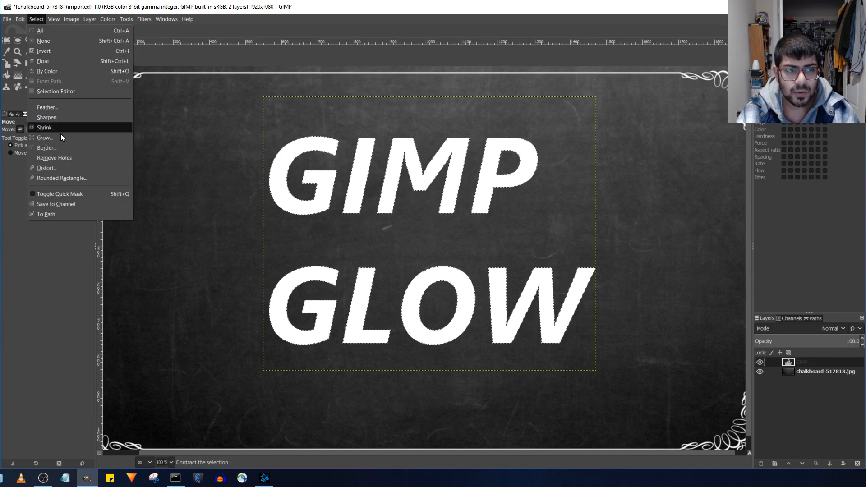
pyautogui.click(45, 138)
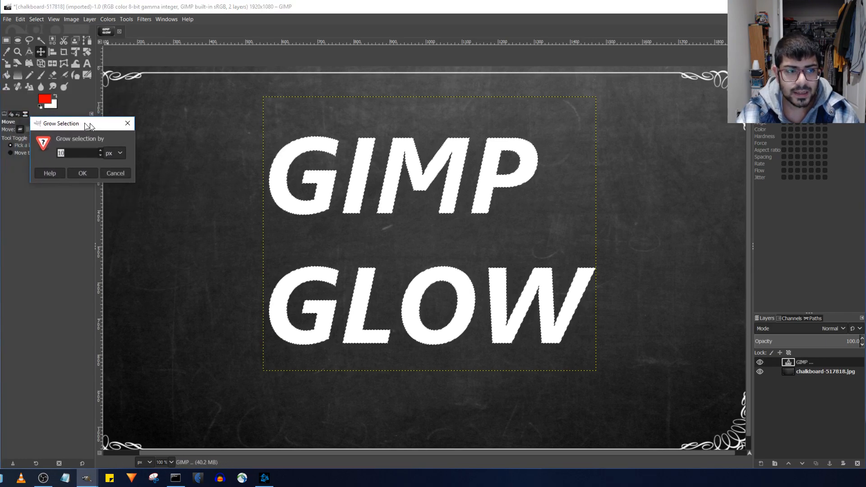
pyautogui.moveTo(61, 123); pyautogui.dragTo(141, 137)
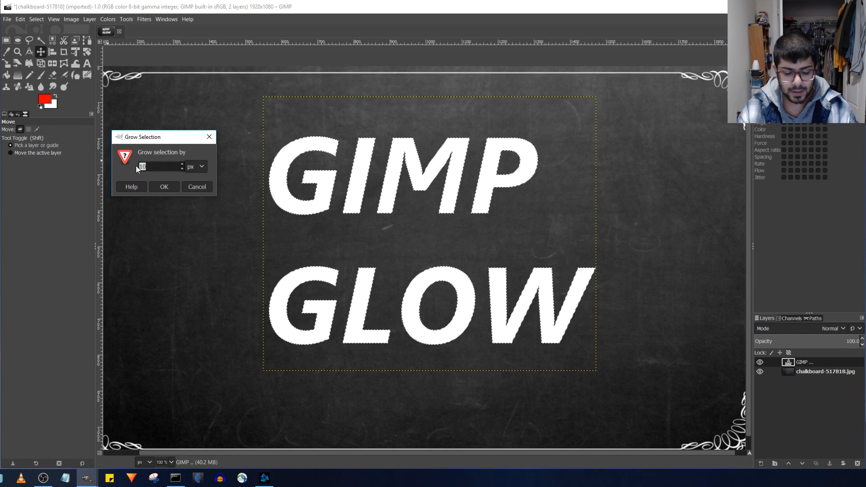
pyautogui.write('15')
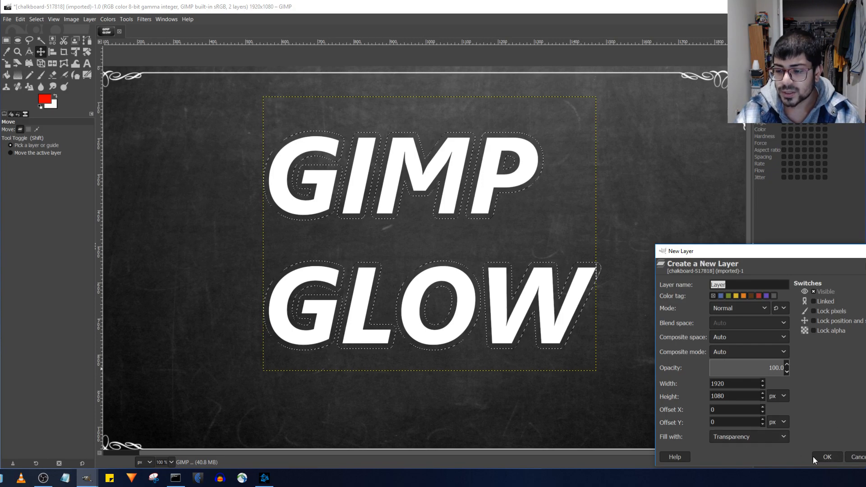
# Add a transparent layer, move it beneath the text layer, and hide the text.
pyautogui.click(826, 457)
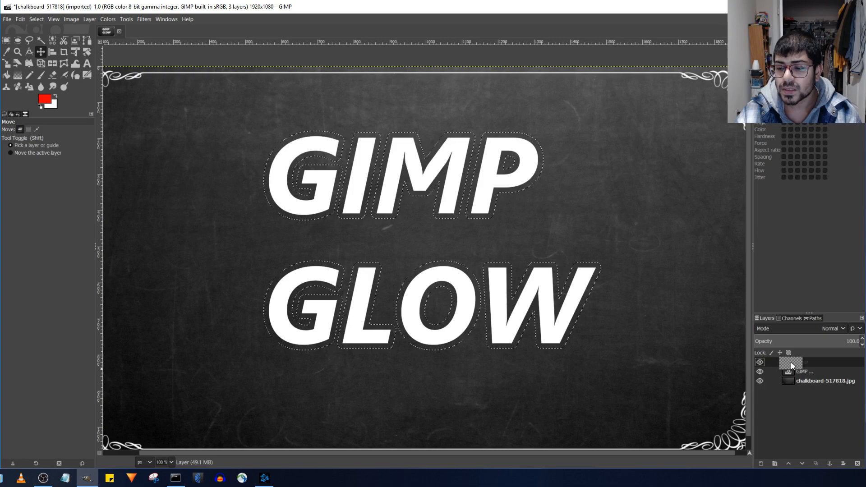
pyautogui.click(804, 362)
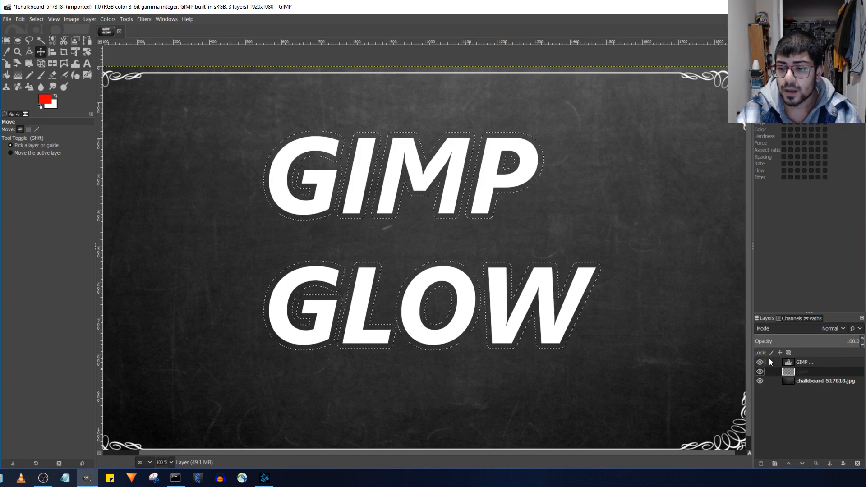
pyautogui.click(760, 362)
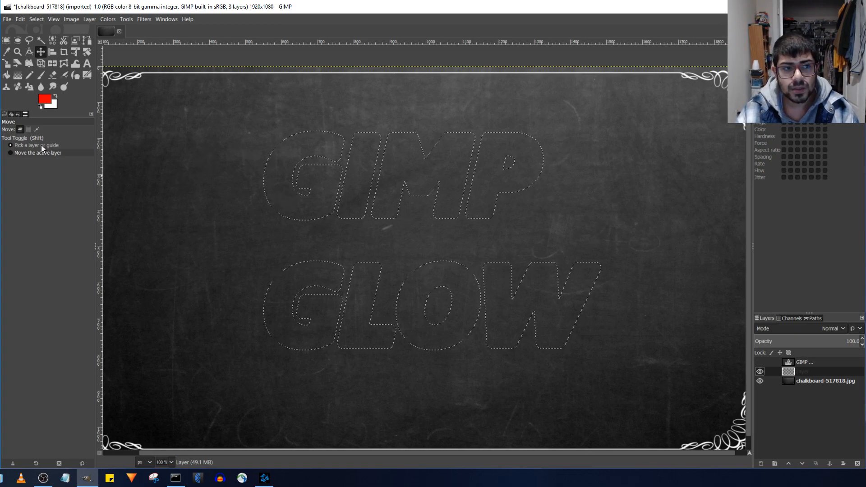
pyautogui.moveTo(7, 76)
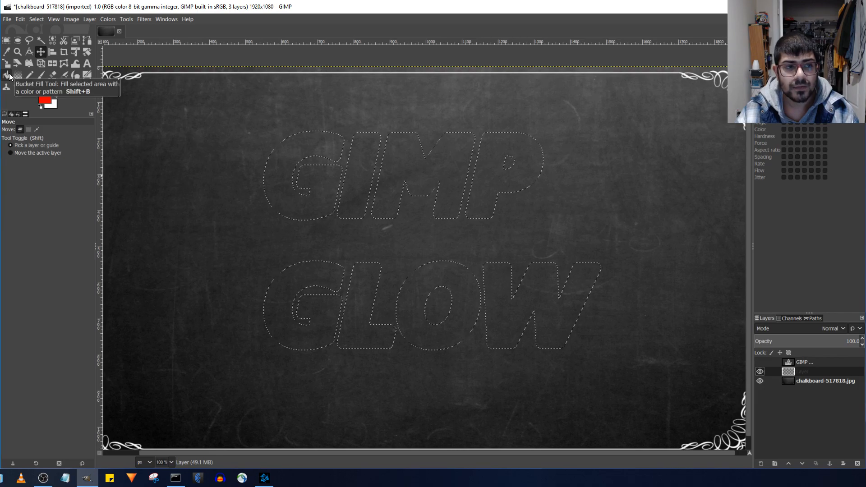
# Bucket-fill the grown letter selection on the new layer with red.
pyautogui.click(6, 76)
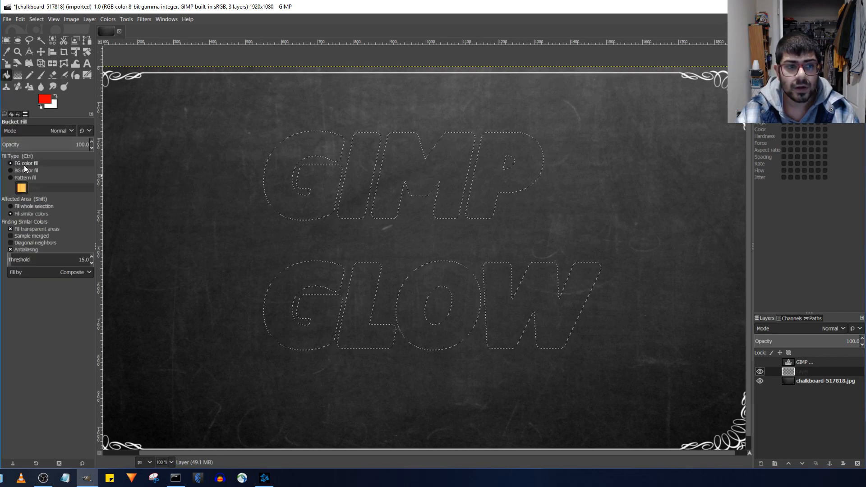
pyautogui.click(43, 98)
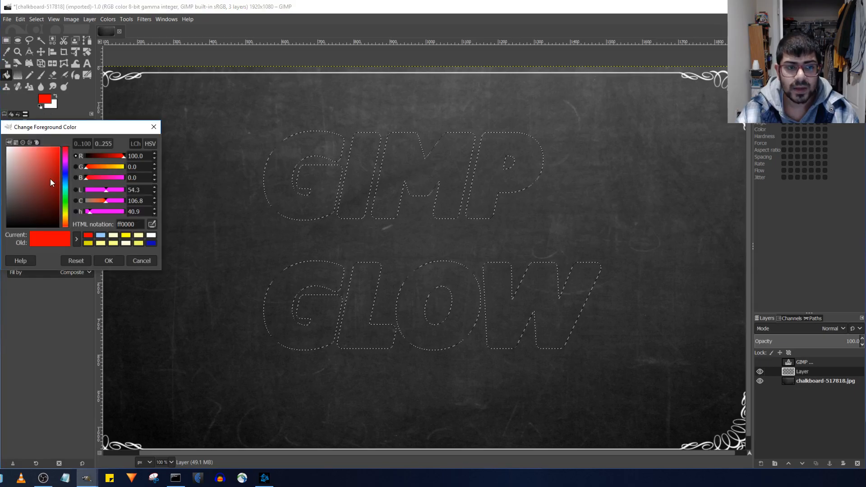
pyautogui.click(109, 260)
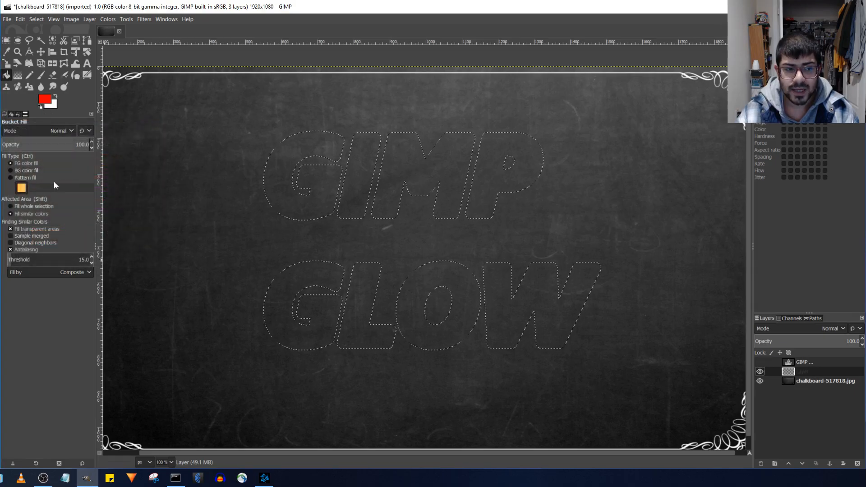
pyautogui.click(334, 307)
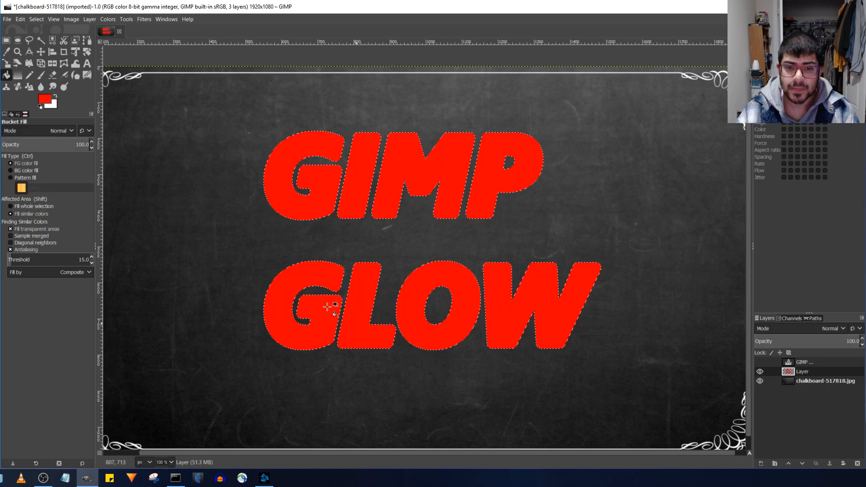
pyautogui.moveTo(399, 246)
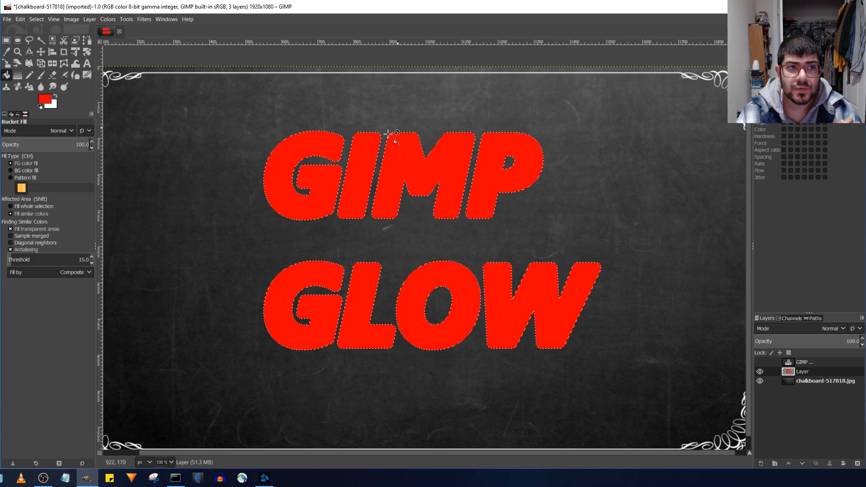
pyautogui.moveTo(160, 69)
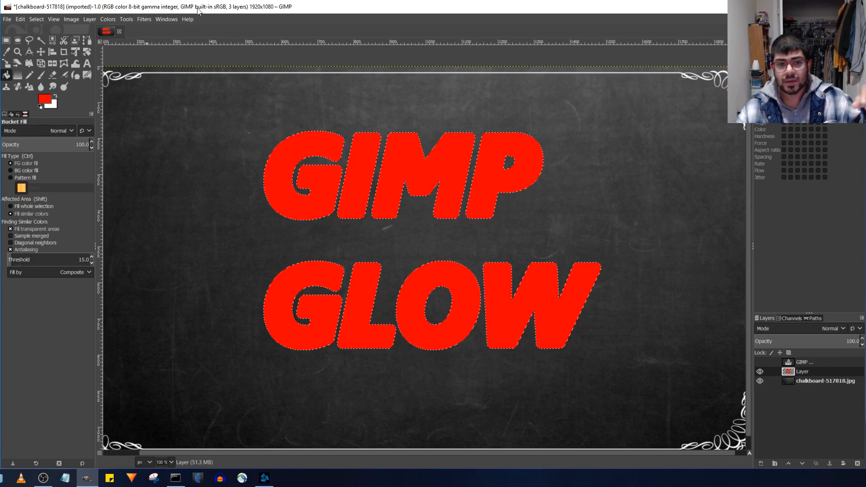
pyautogui.moveTo(267, 169)
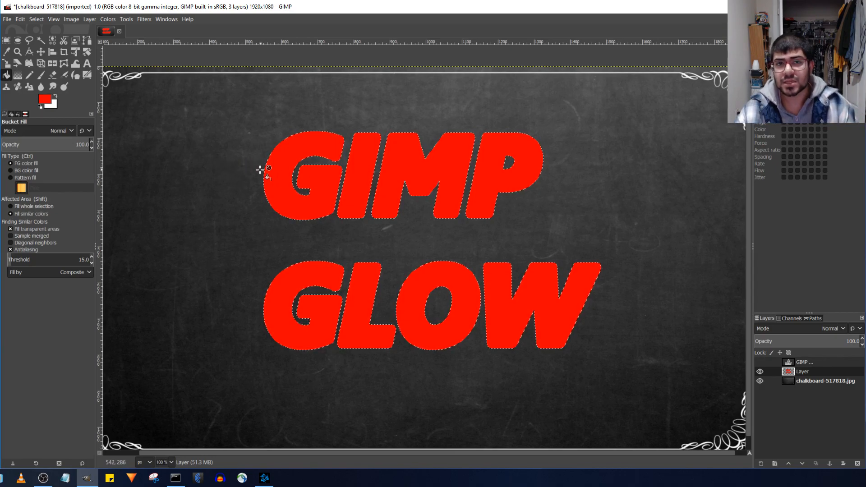
# Clear the selection with Select > None and right-click the red layer.
pyautogui.click(37, 18)
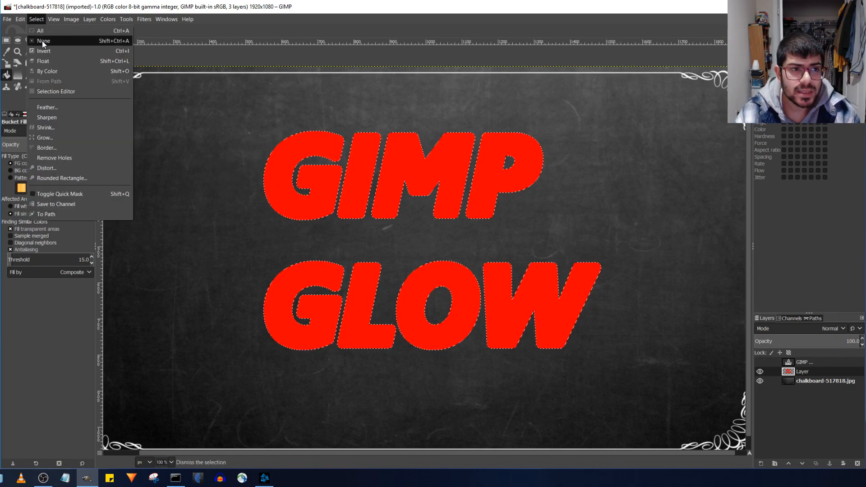
pyautogui.click(43, 40)
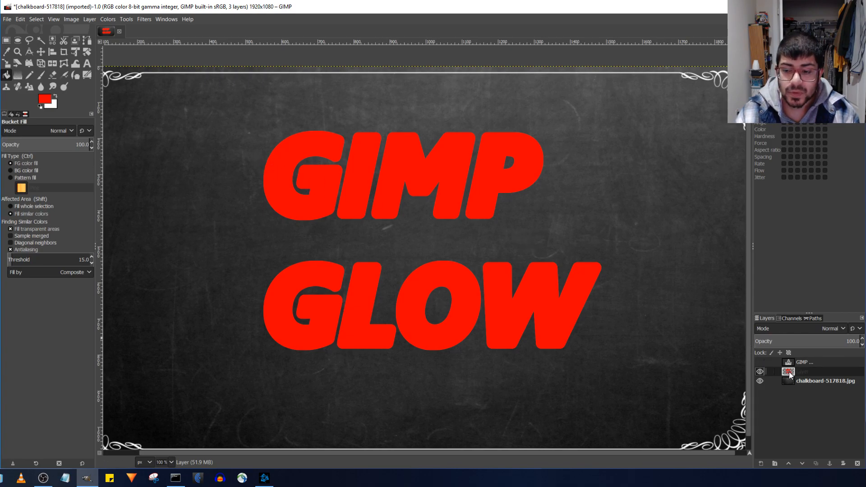
pyautogui.rightClick(788, 371)
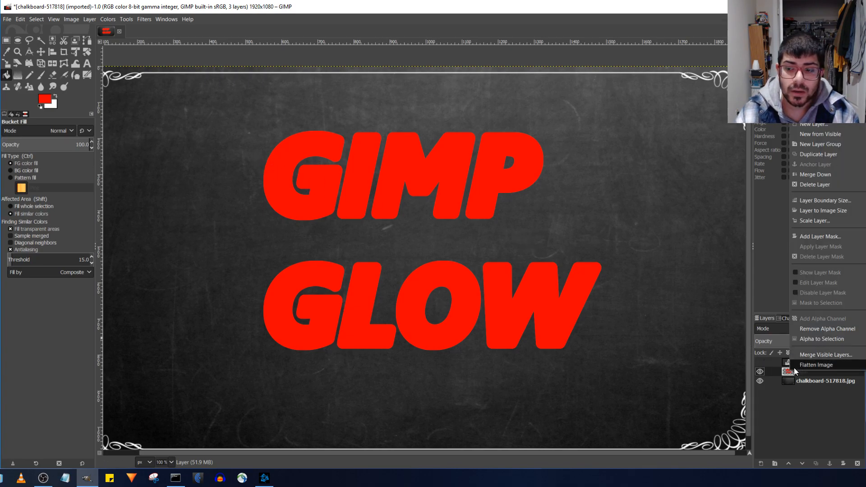
pyautogui.moveTo(812, 279)
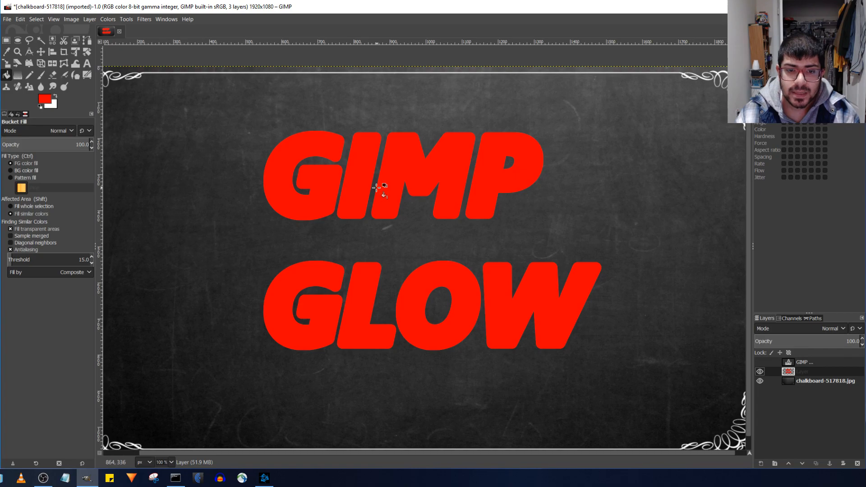
# Apply a Gaussian Blur of size 10 to the red letter layer.
pyautogui.rightClick(393, 190)
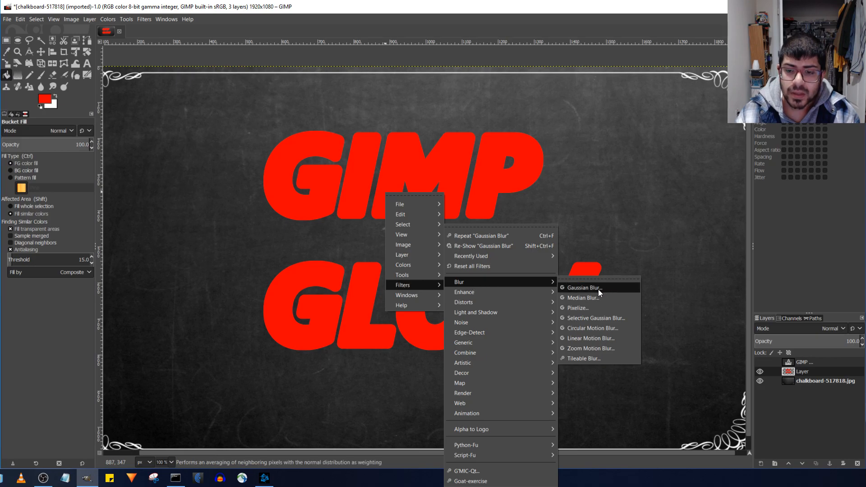
pyautogui.click(580, 288)
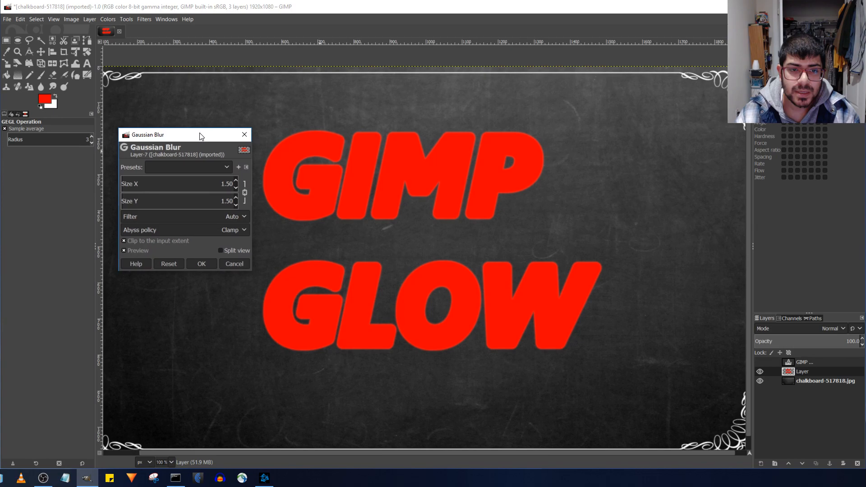
pyautogui.moveTo(465, 143)
pyautogui.write('10')
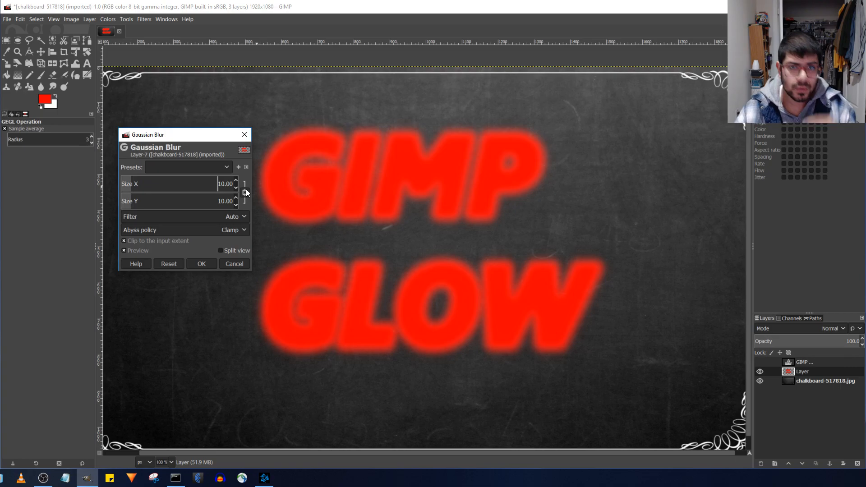
pyautogui.moveTo(496, 202)
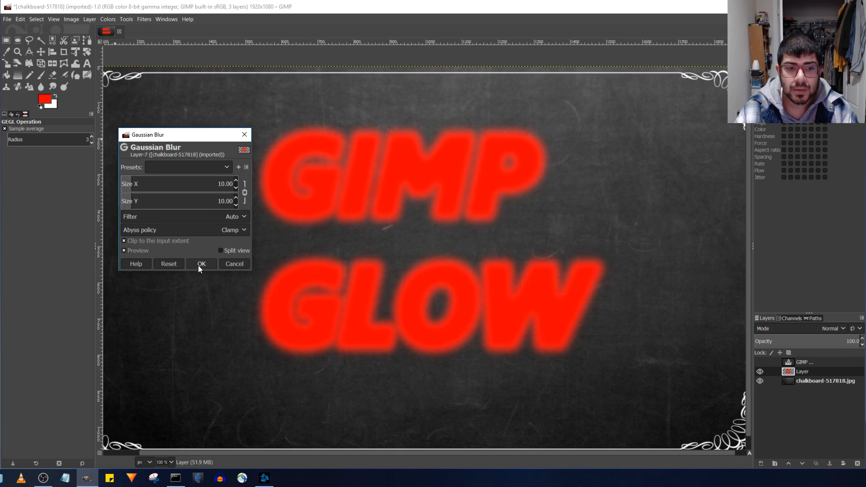
pyautogui.click(201, 264)
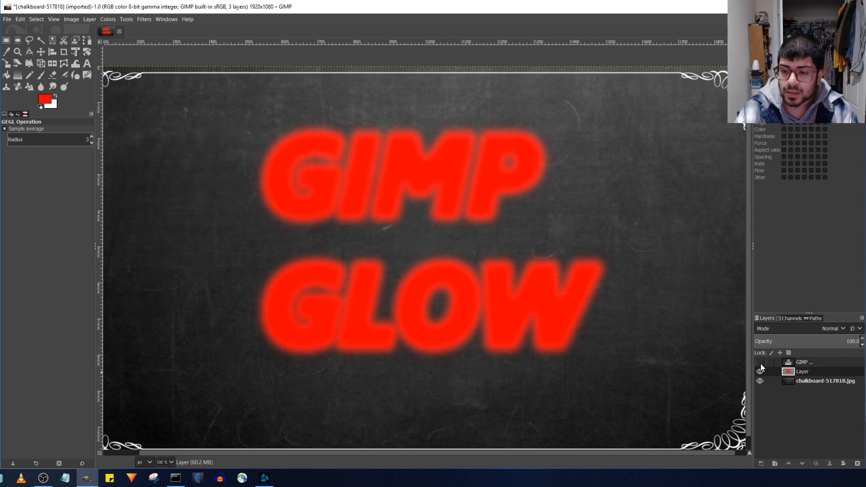
# Turn the text layer's visibility back on above the red glow.
pyautogui.click(761, 361)
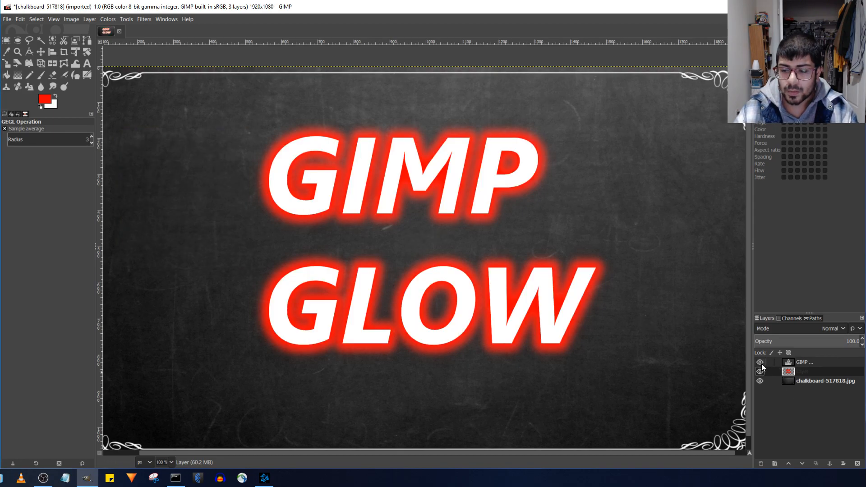
pyautogui.click(760, 363)
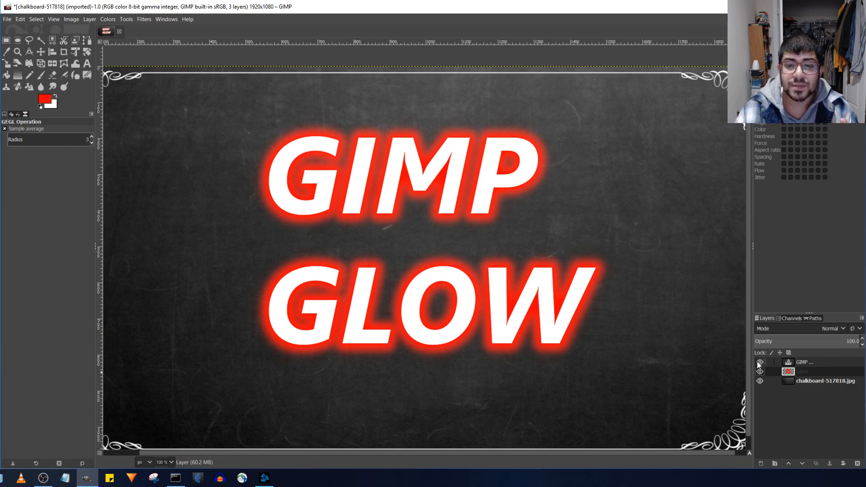